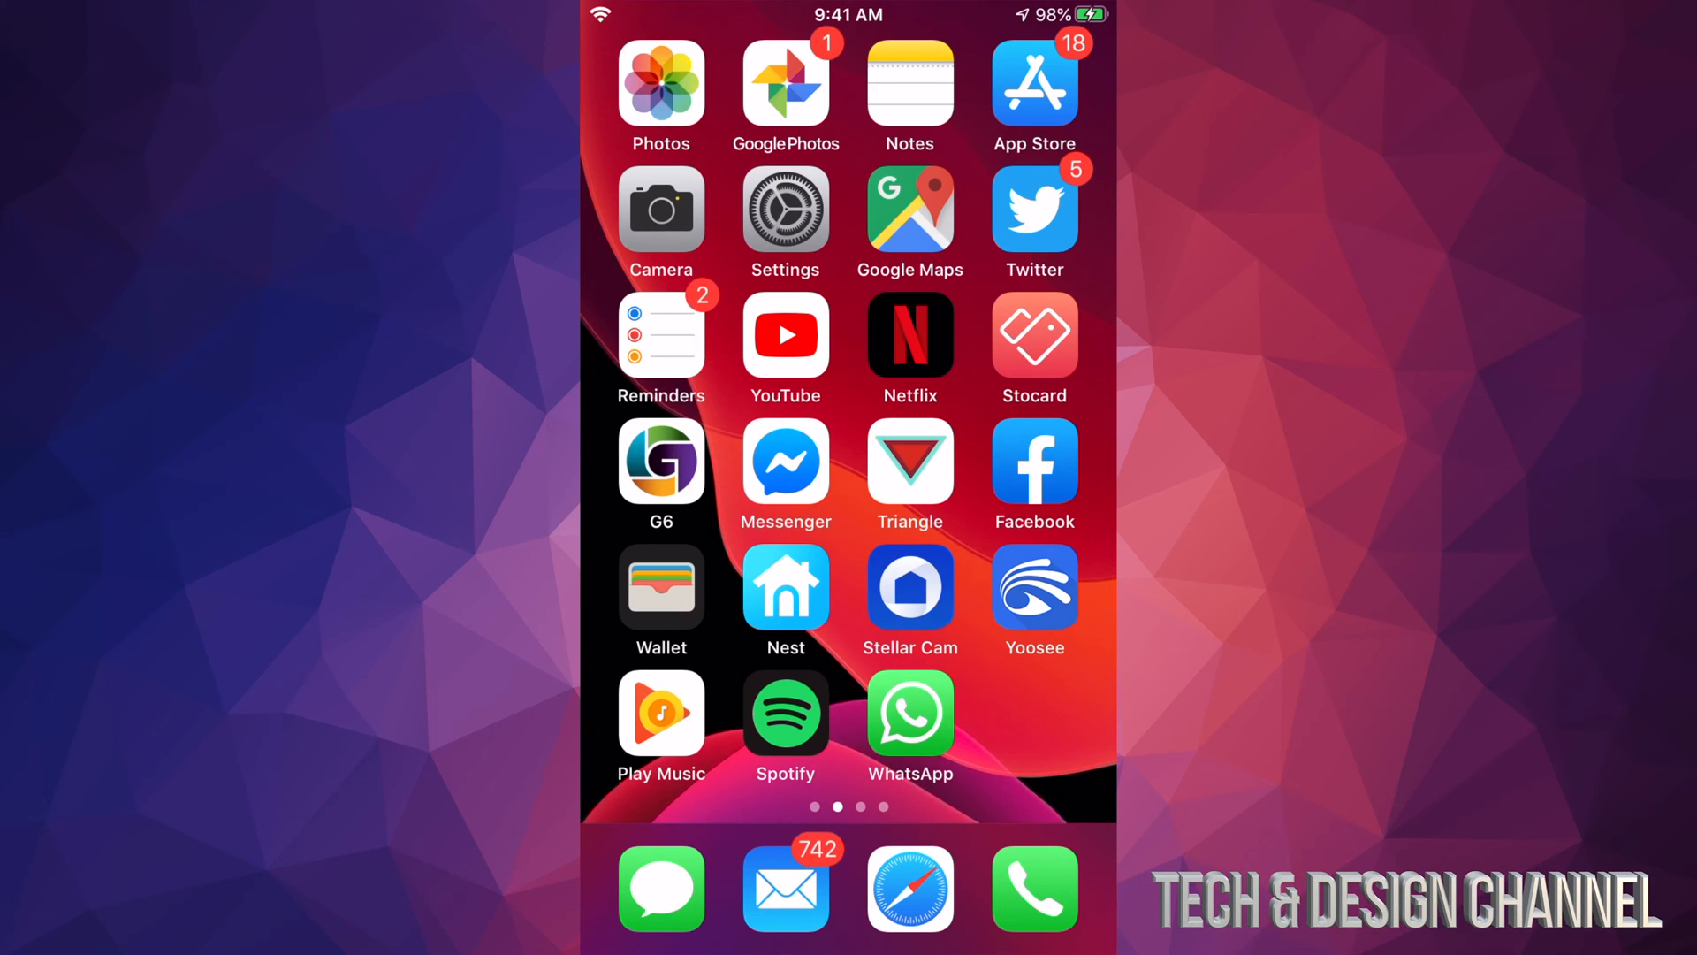
# Launch YouTube from the Home Screen and bring up the account menu.
pyautogui.click(785, 334)
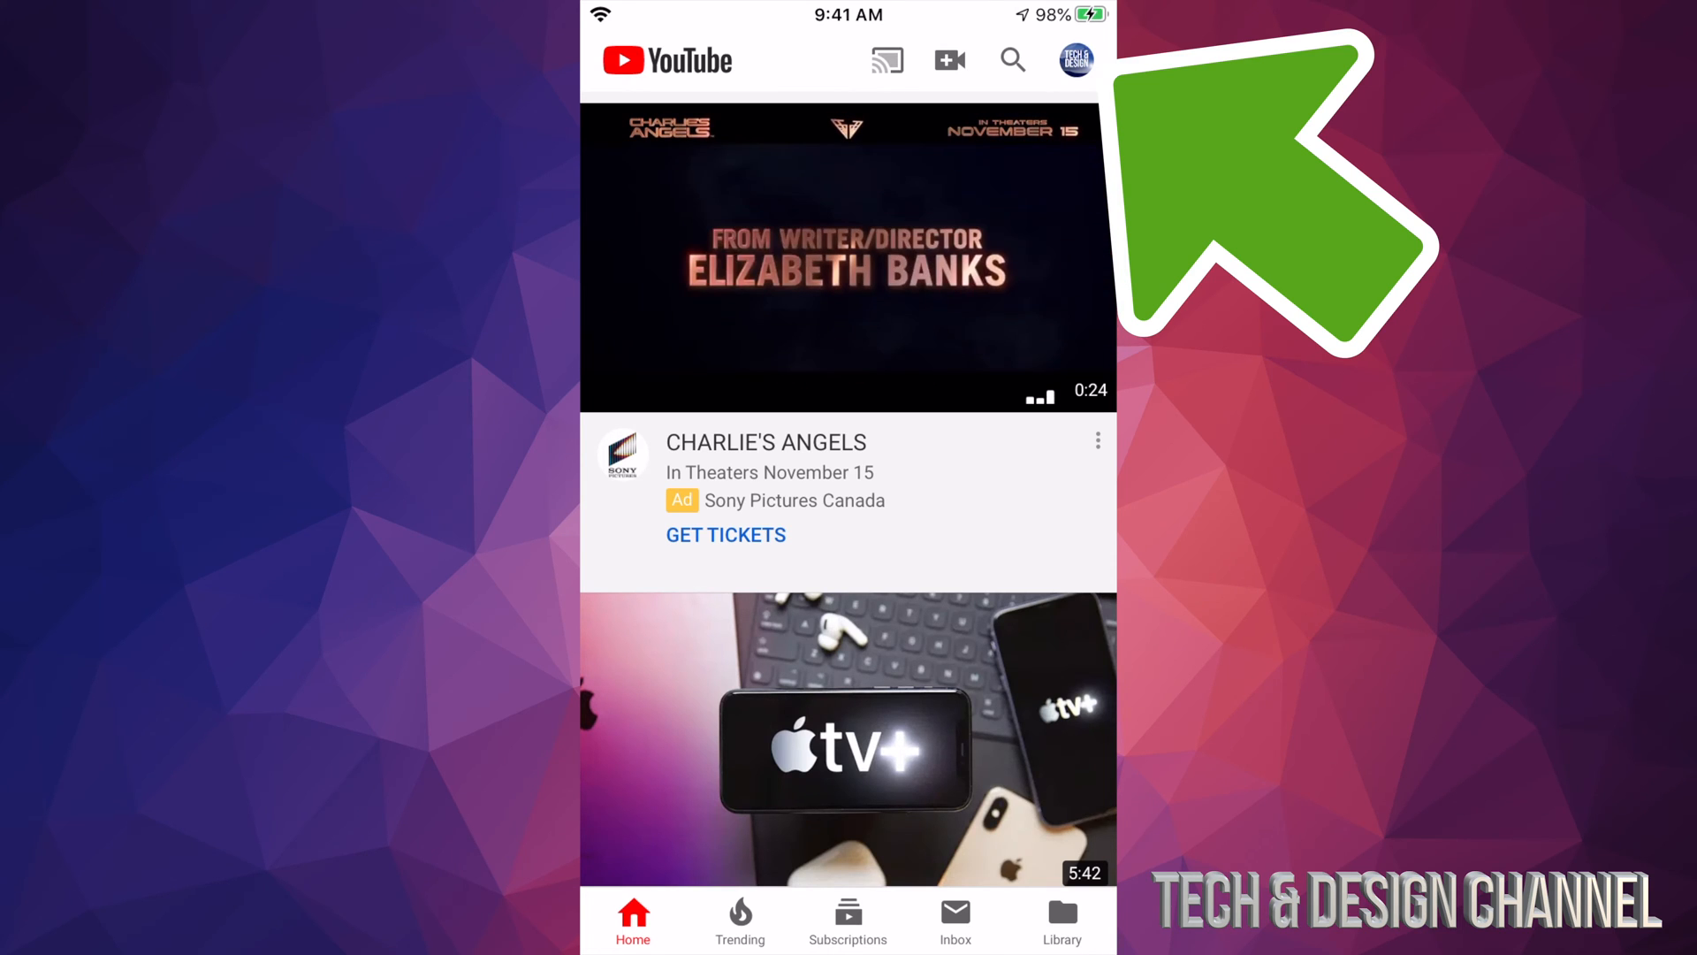
pyautogui.click(1075, 60)
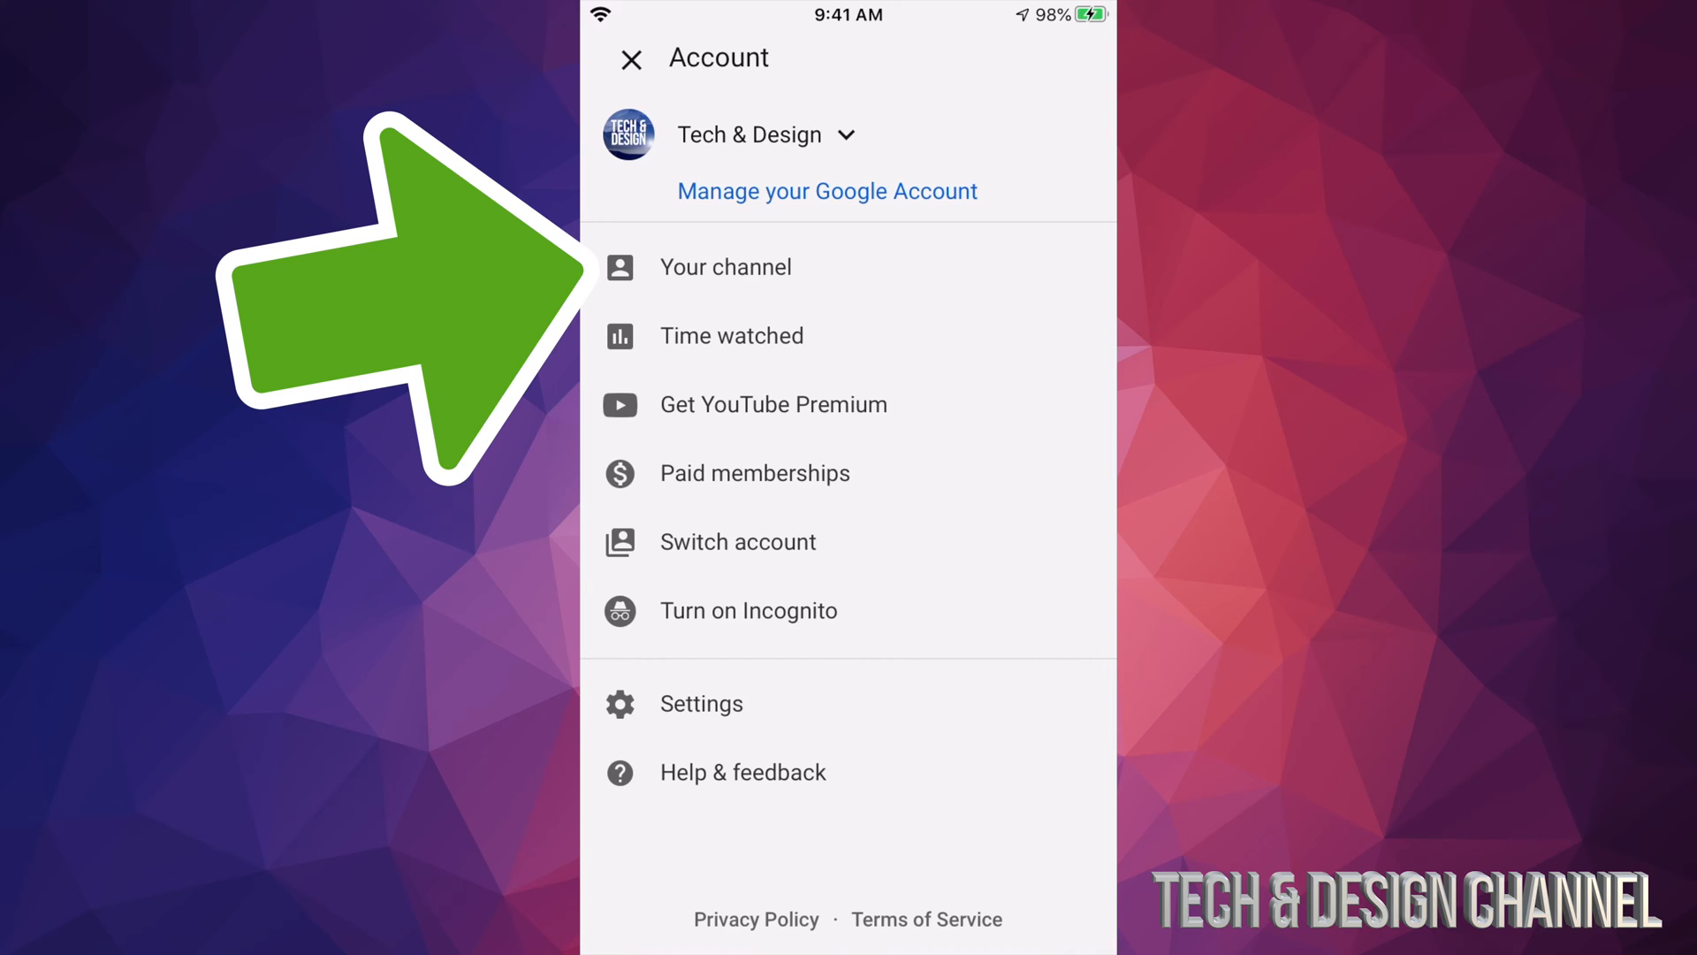
# Go to 'Your channel' and enter its channel settings via the gear icon.
pyautogui.click(727, 267)
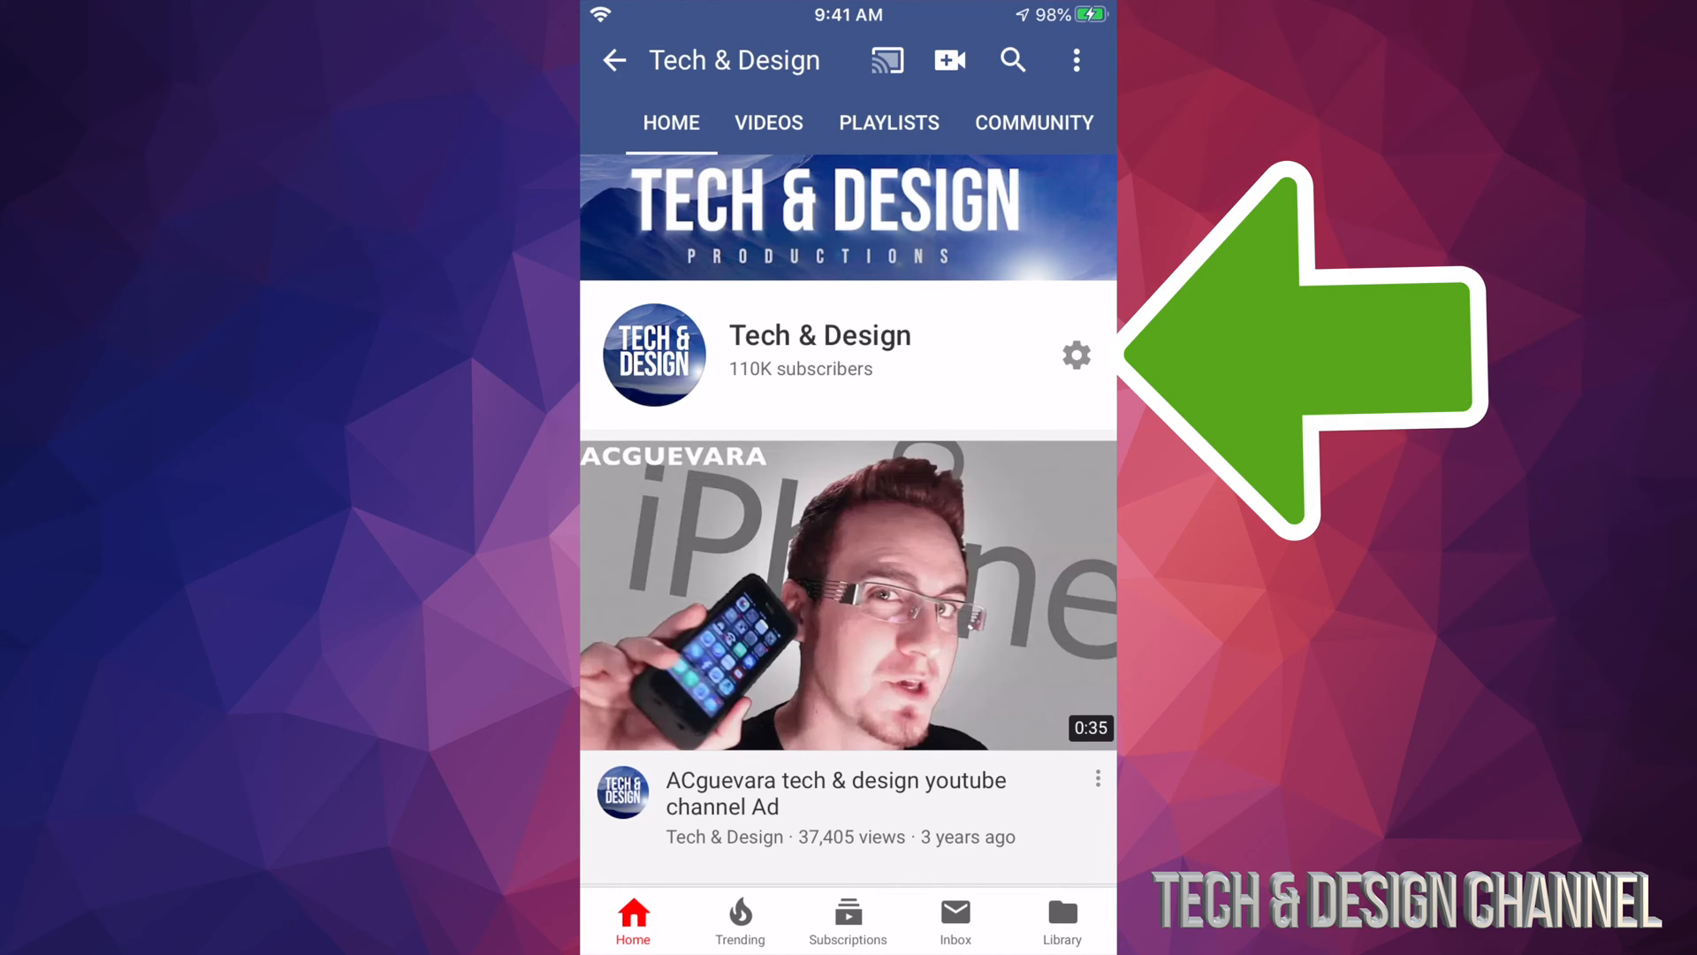
pyautogui.click(1076, 353)
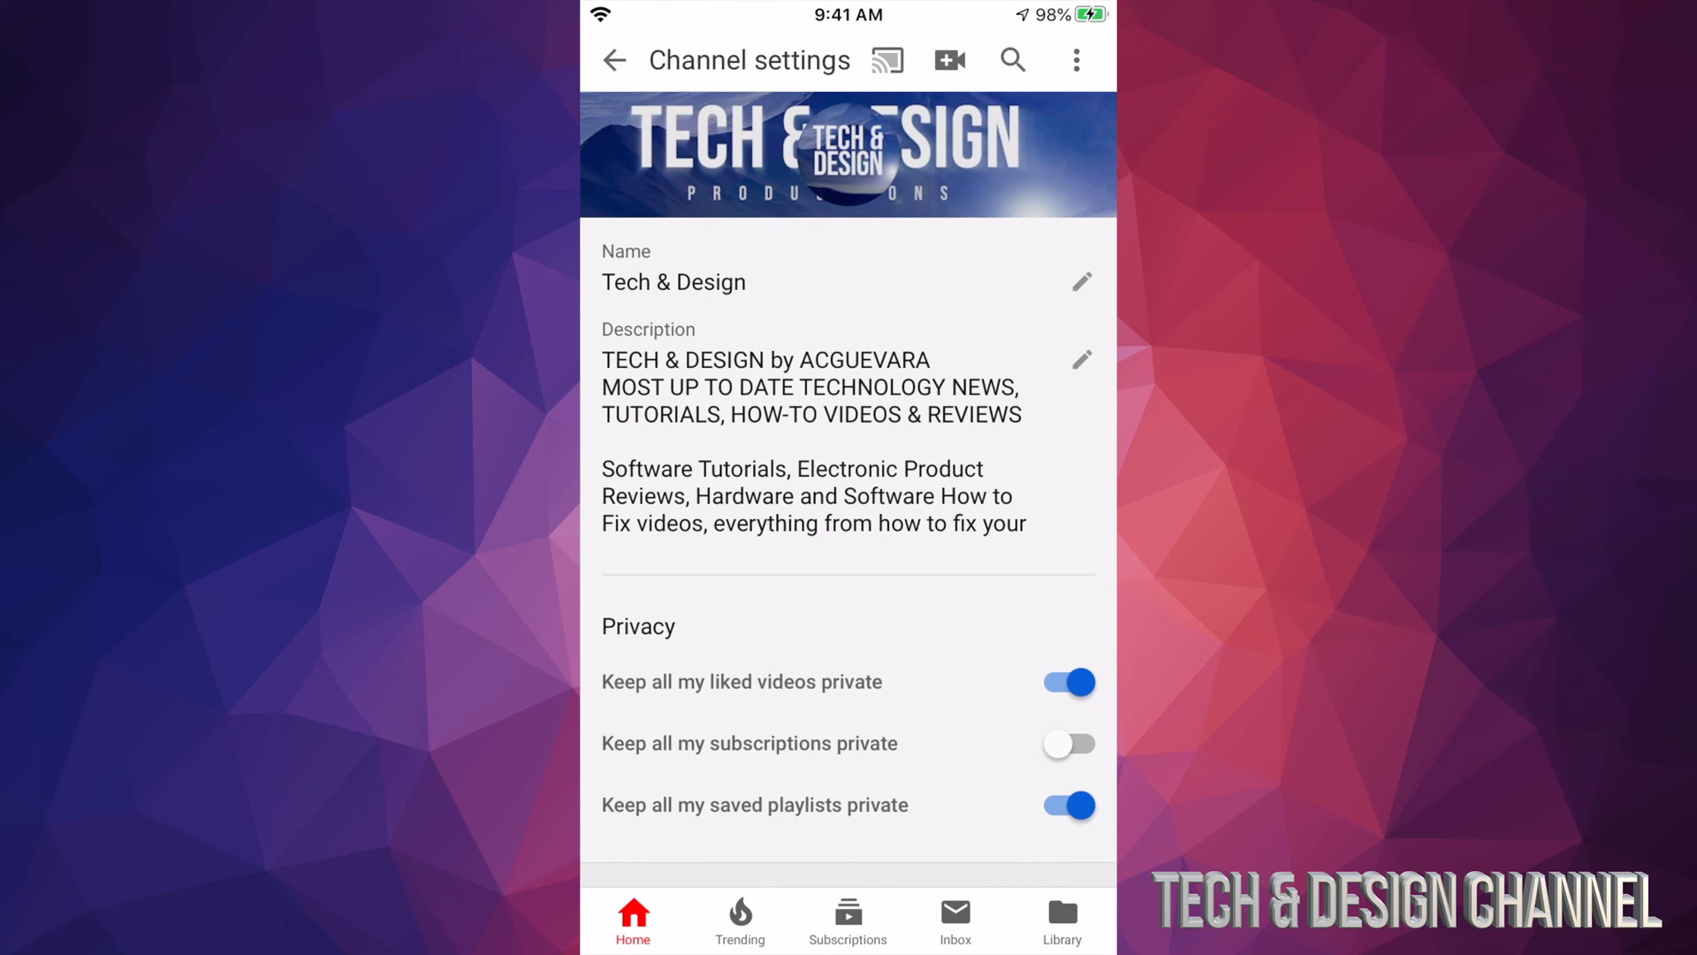
# Scroll the channel settings down to the Privacy section with its three toggles.
pyautogui.scroll(-3)
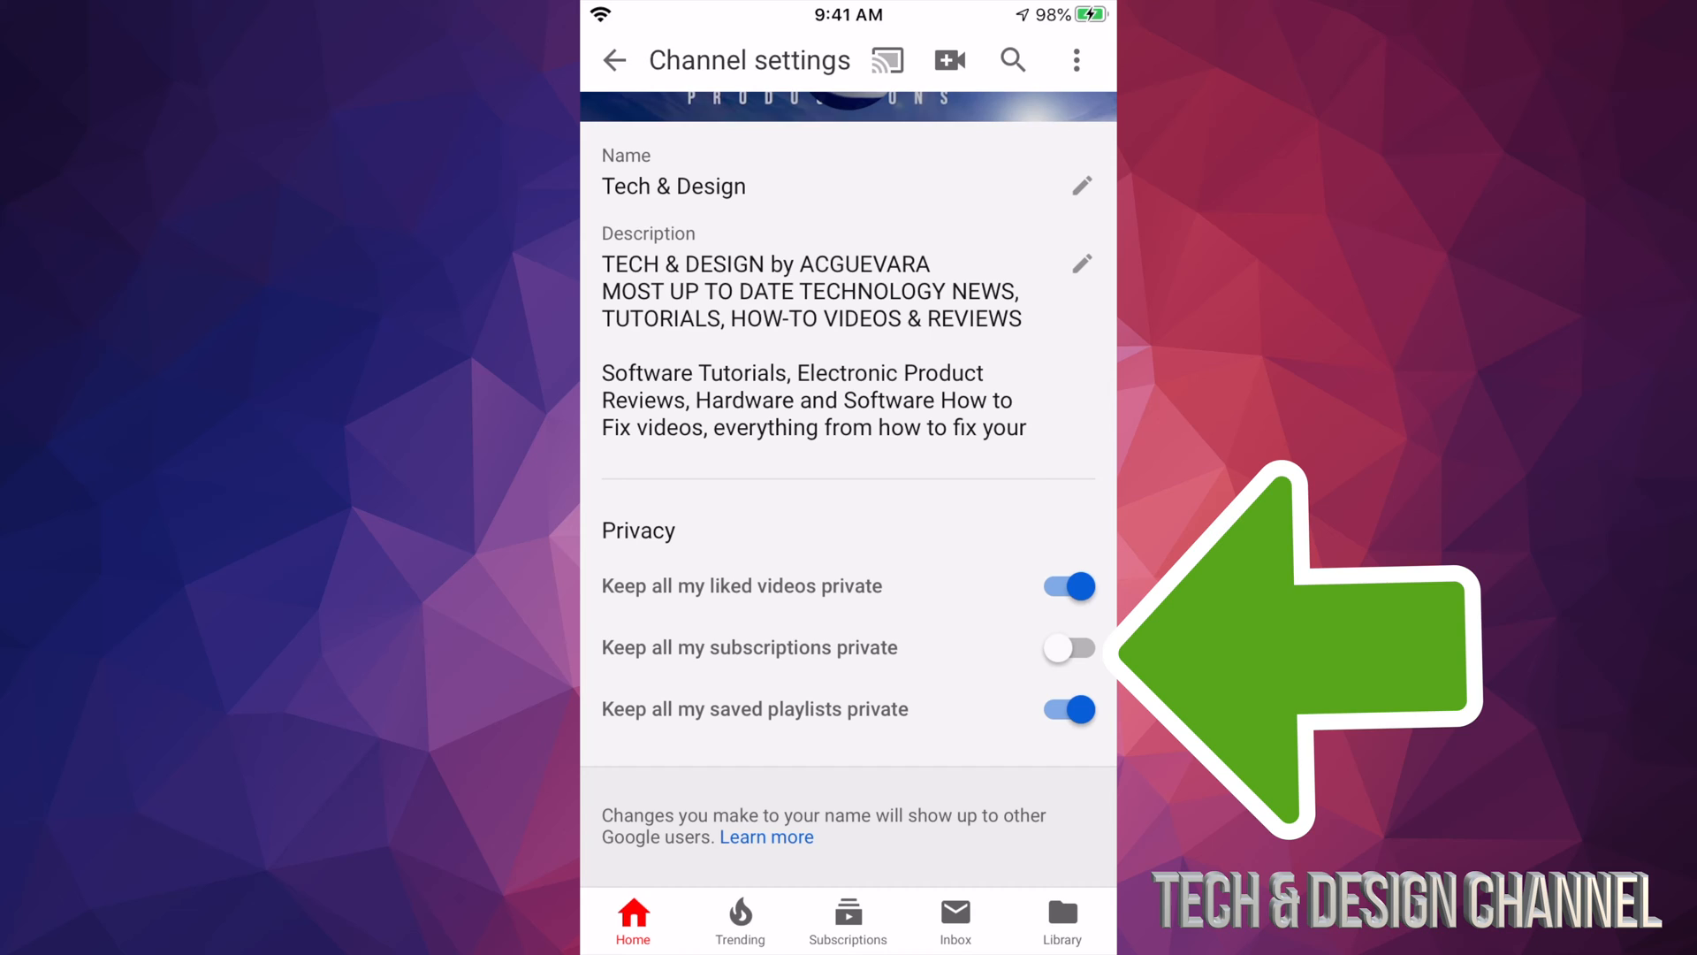
# Switch 'Keep all my subscriptions private' on, then back off, letting YouTube save each change.
pyautogui.click(1068, 648)
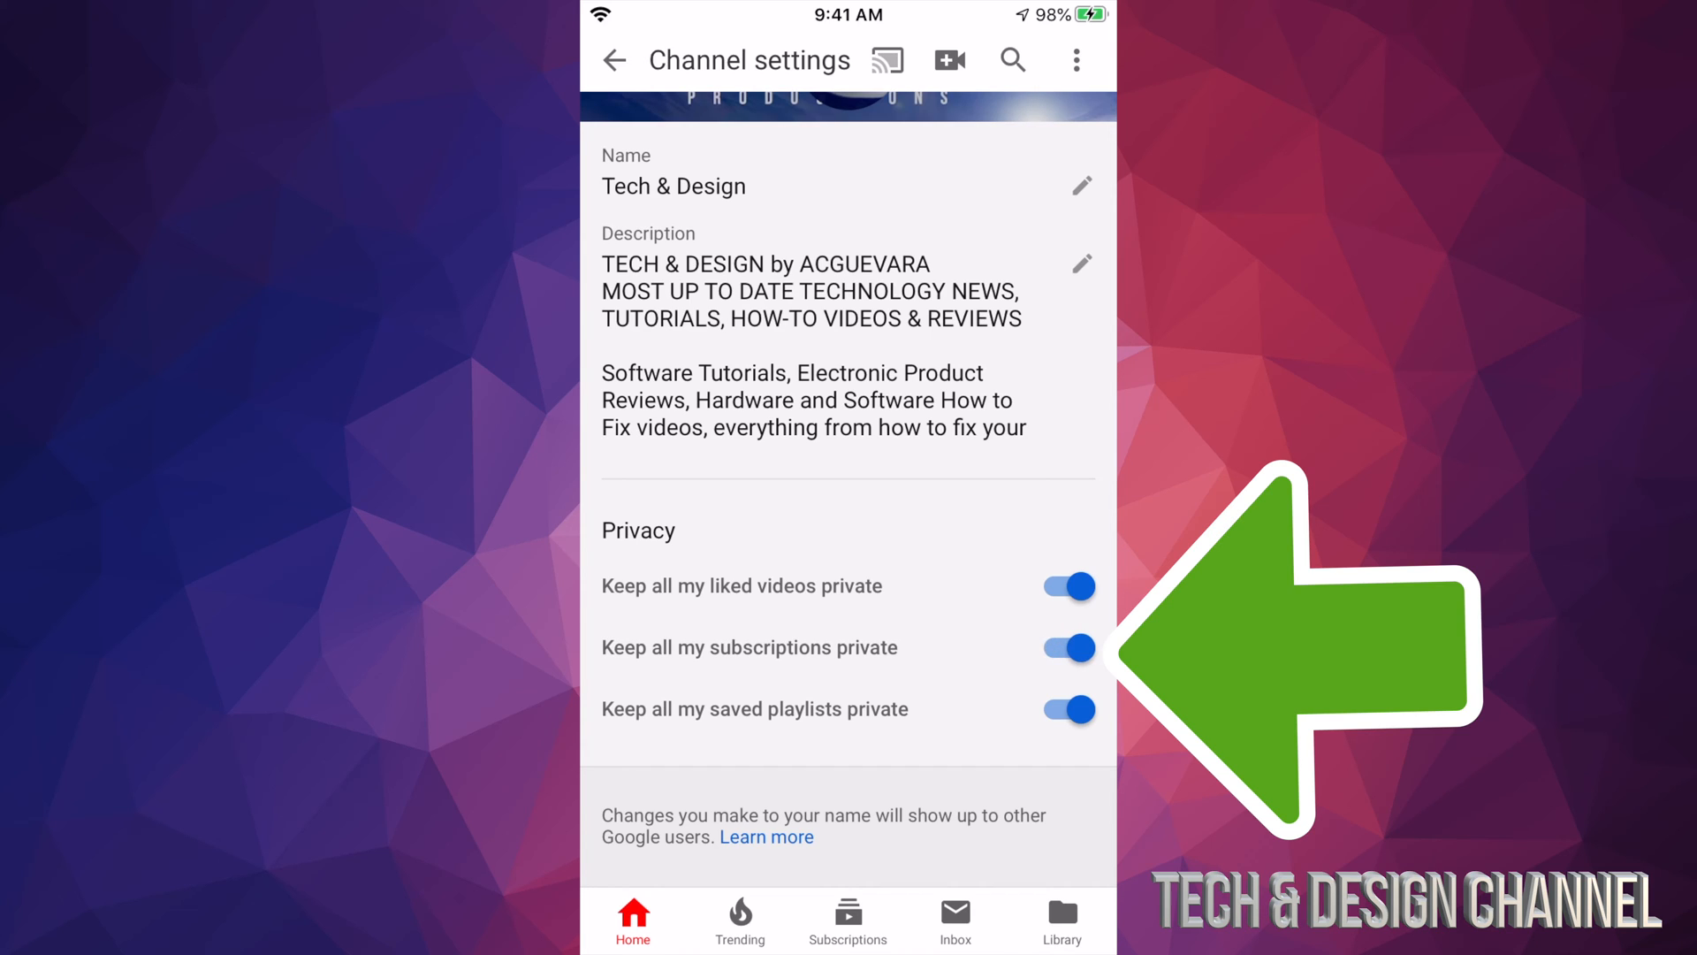
pyautogui.click(1068, 647)
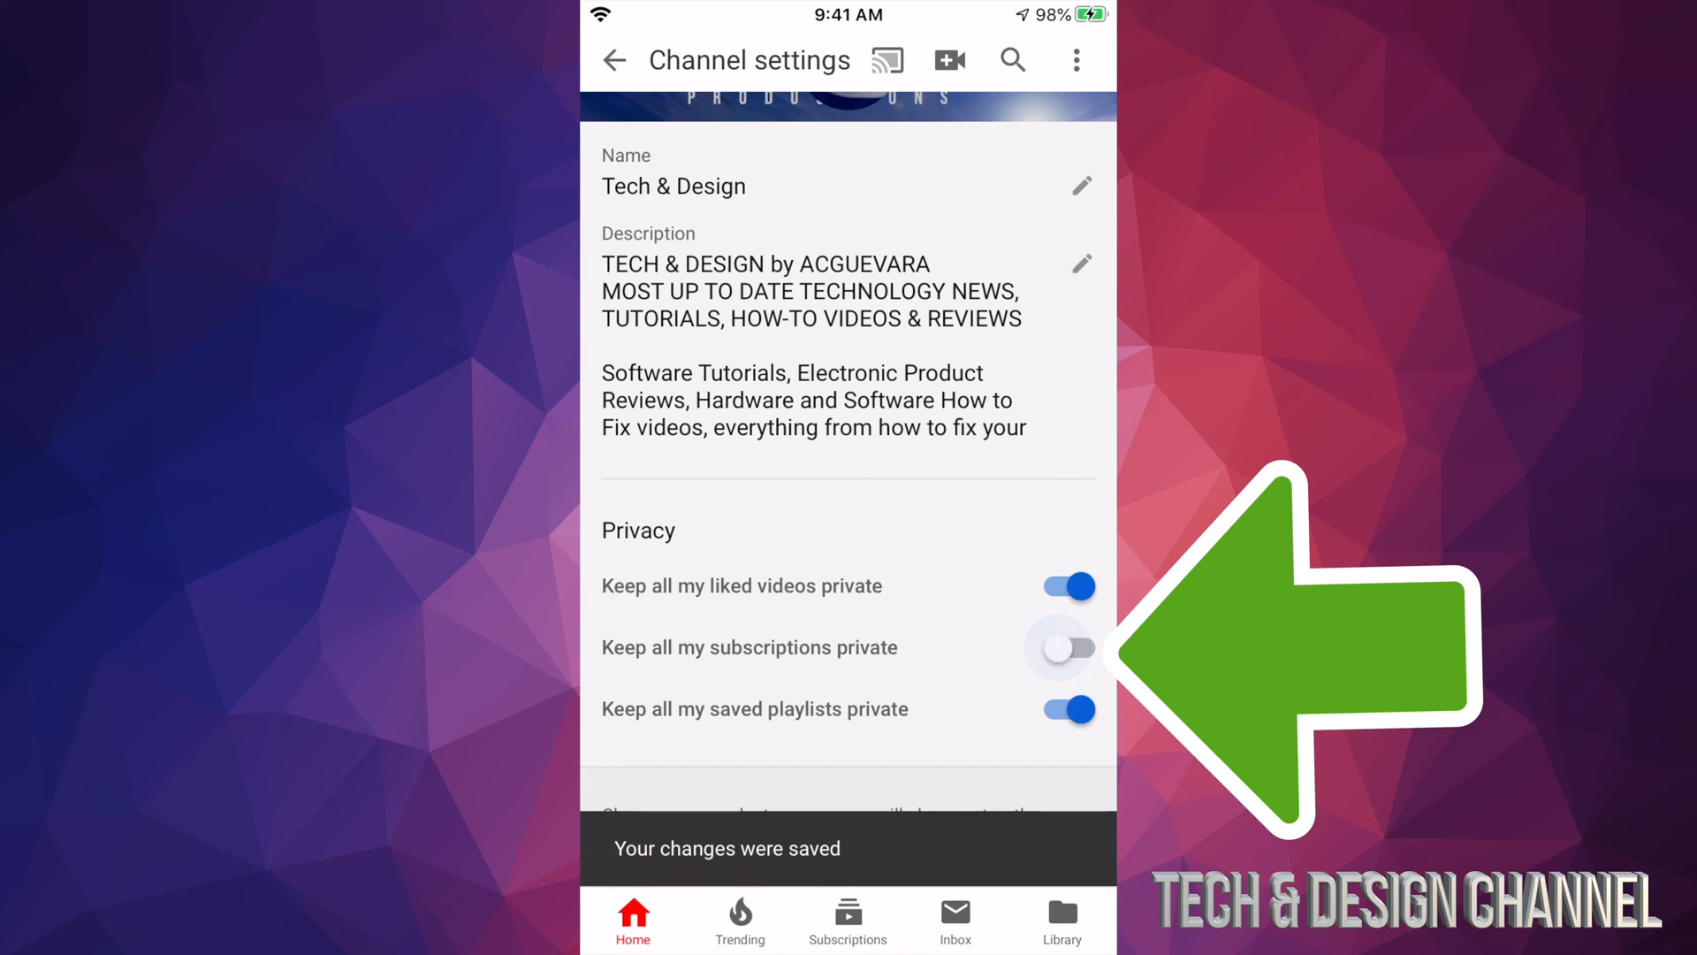